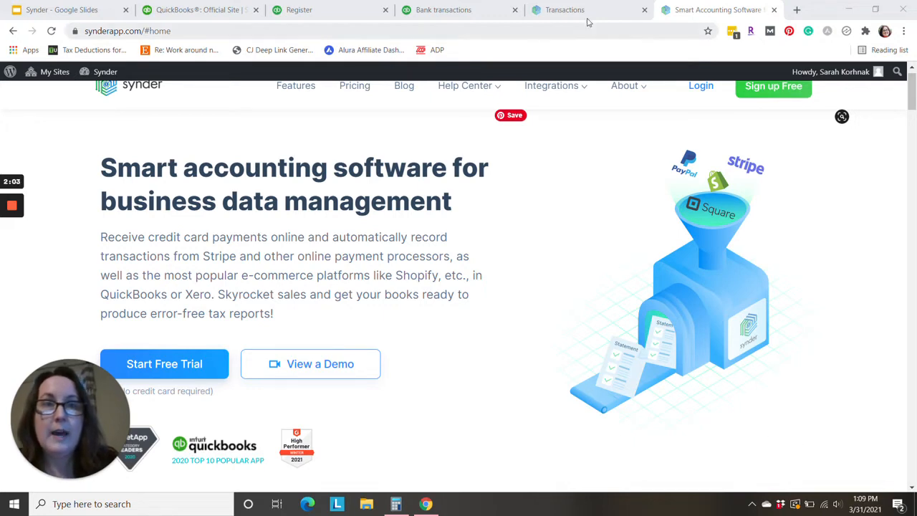
# Step: Switch to Synder's Transactions tab showing 208 synced Stripe payments and payouts
pyautogui.click(565, 9)
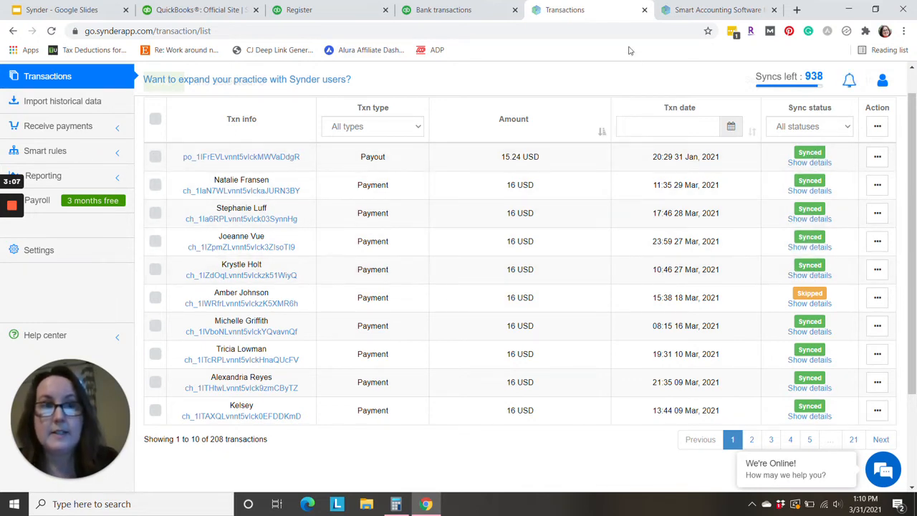
pyautogui.moveTo(621, 74)
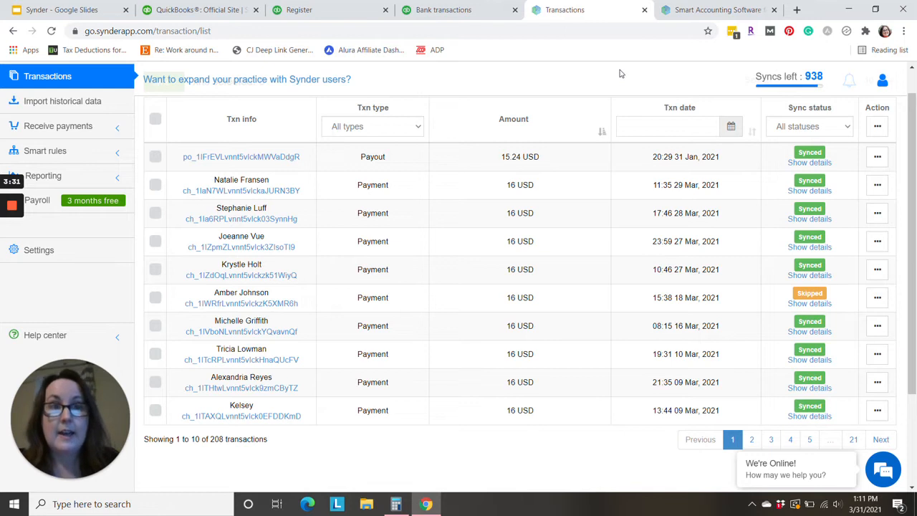
# Step: Open the action menu on the 15.24 USD payout row
pyautogui.click(877, 157)
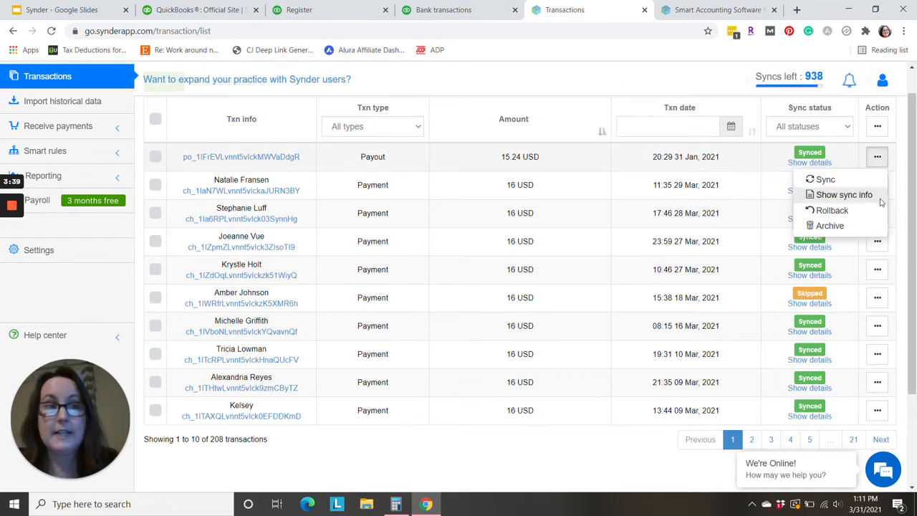
pyautogui.moveTo(832, 209)
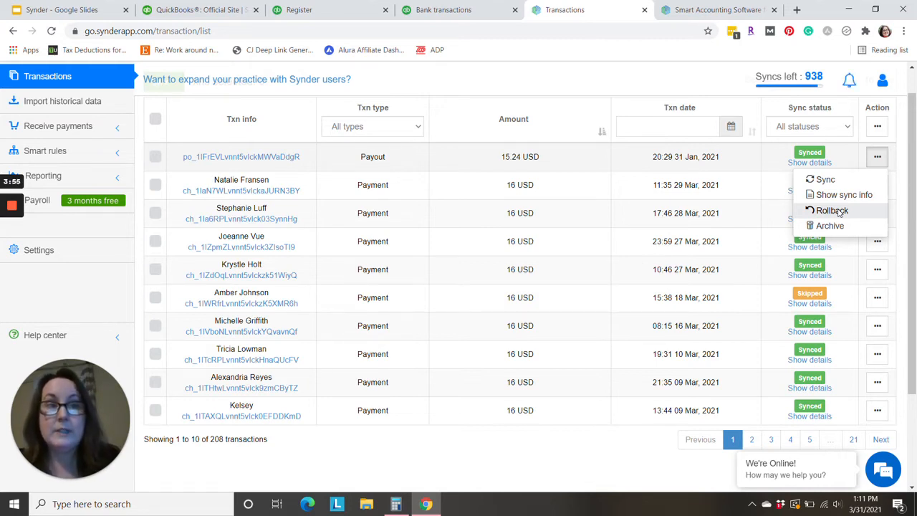
pyautogui.moveTo(820, 214)
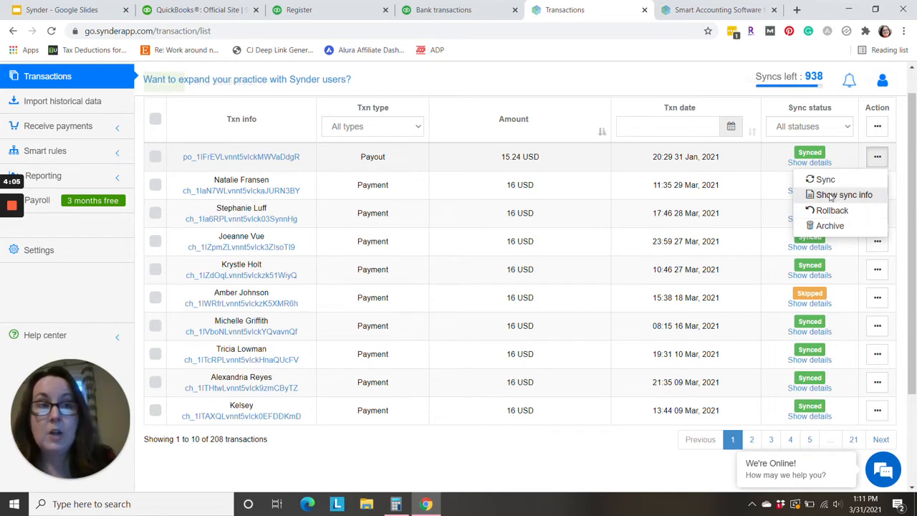
pyautogui.moveTo(830, 198)
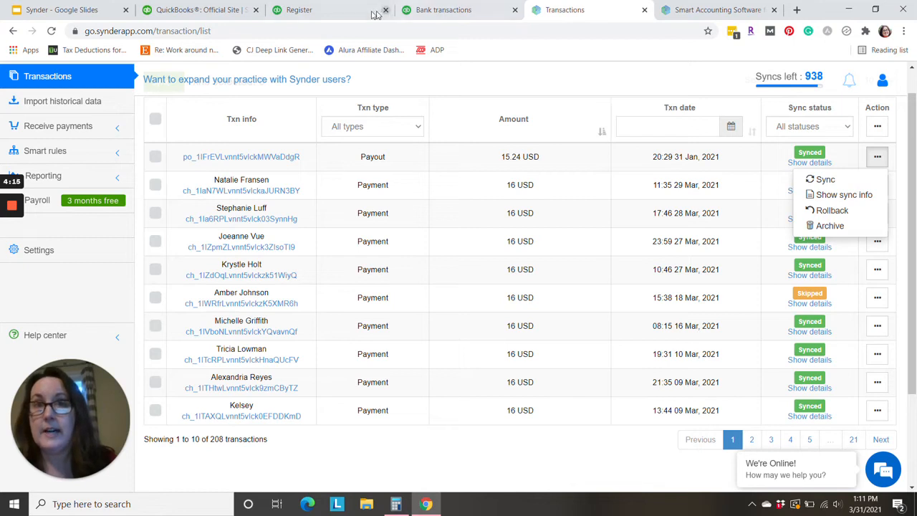
# Step: Switch to the Stripe Holding bank register in QuickBooks Online
pyautogui.click(322, 10)
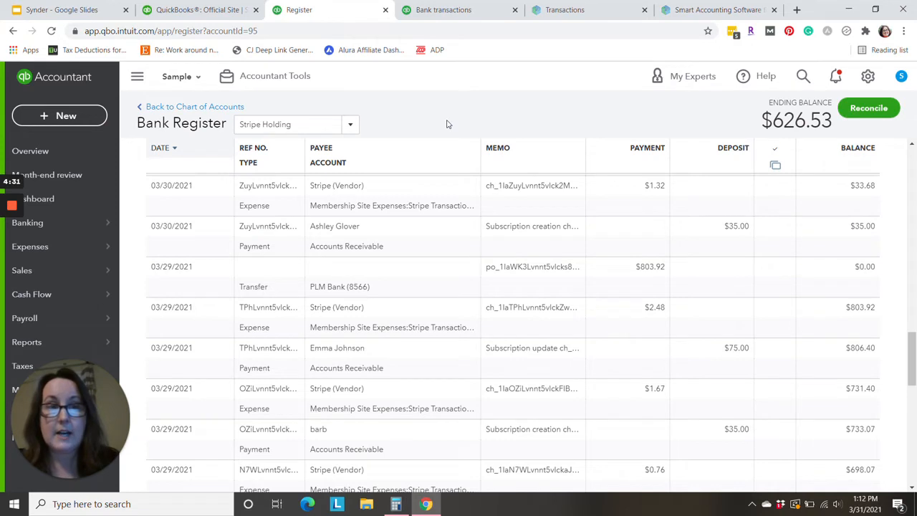
pyautogui.moveTo(780, 215)
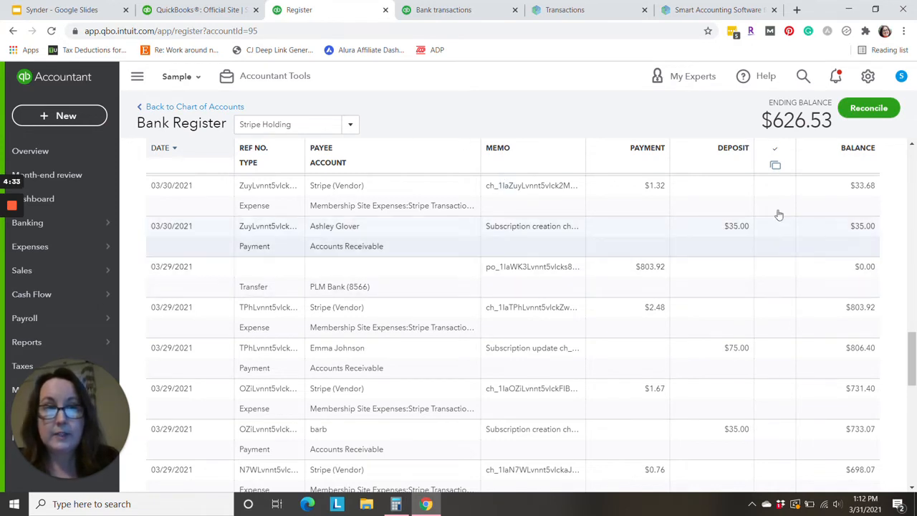
pyautogui.moveTo(691, 229)
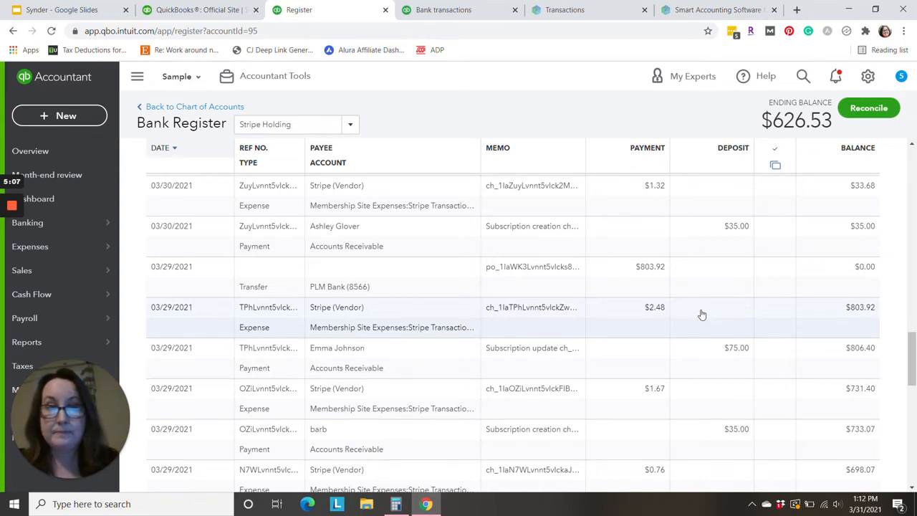
pyautogui.moveTo(657, 249)
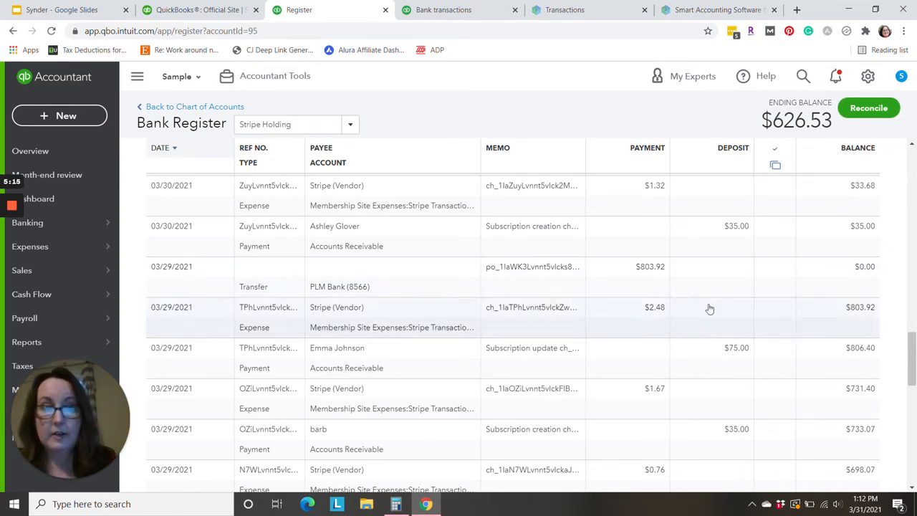
pyautogui.moveTo(636, 388)
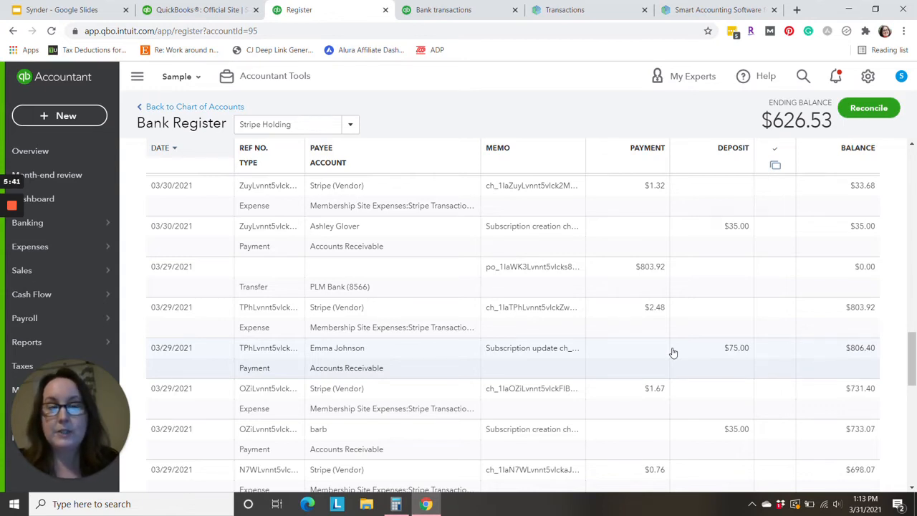
pyautogui.moveTo(610, 273)
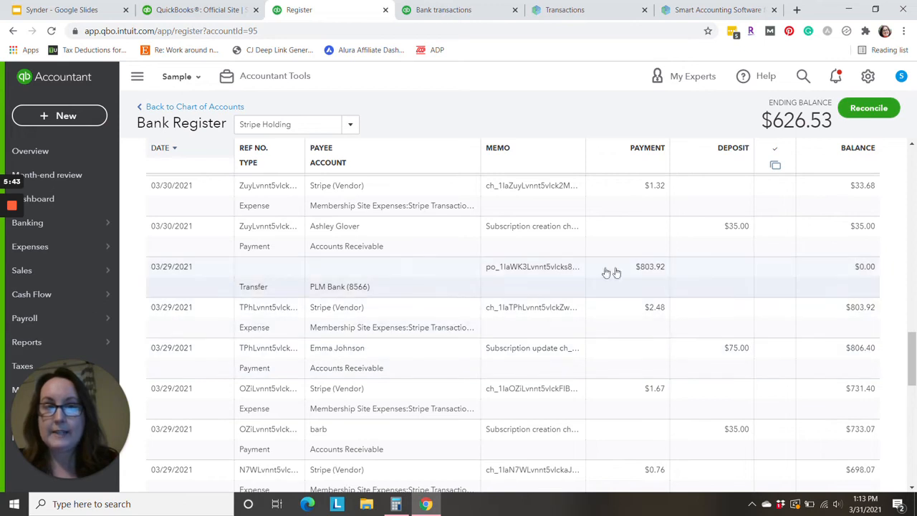
pyautogui.moveTo(639, 282)
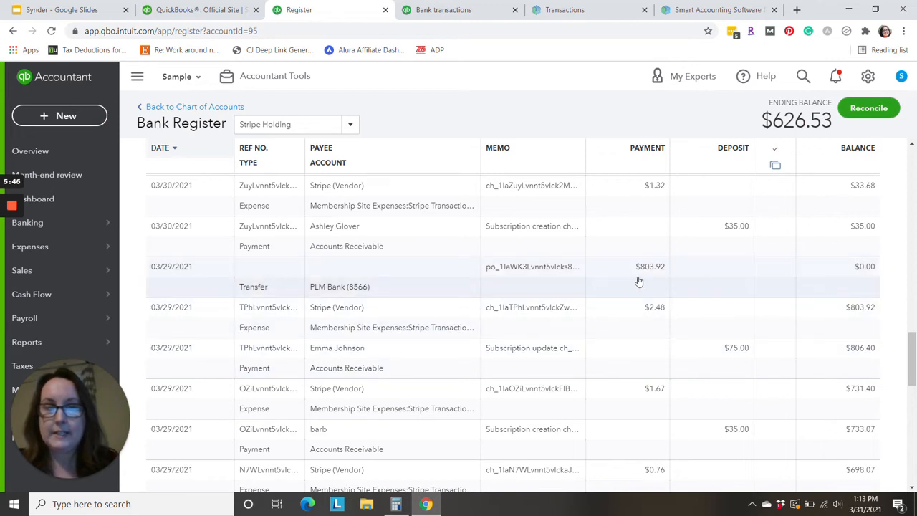
pyautogui.moveTo(706, 421)
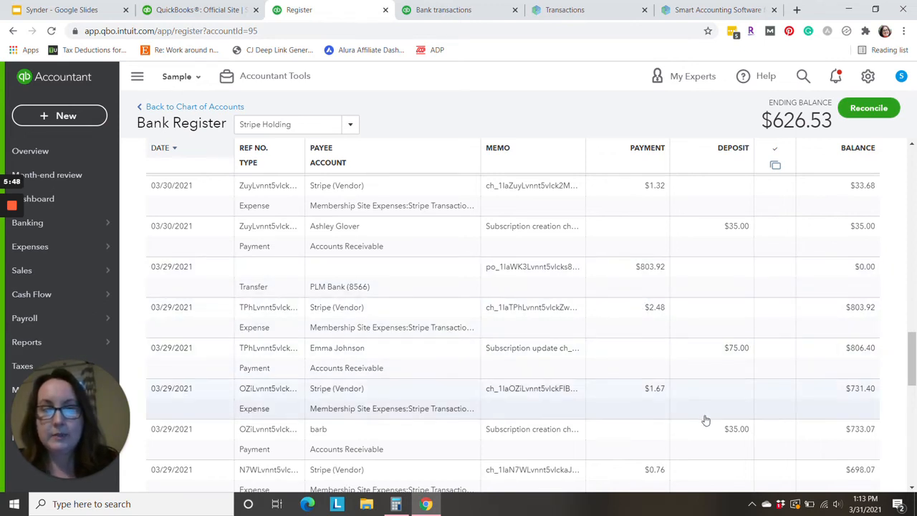
pyautogui.moveTo(722, 386)
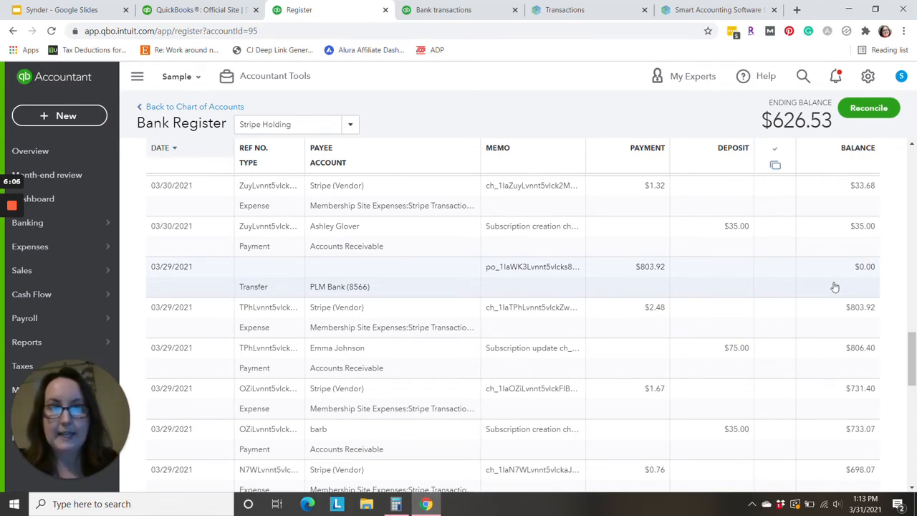
pyautogui.moveTo(681, 277)
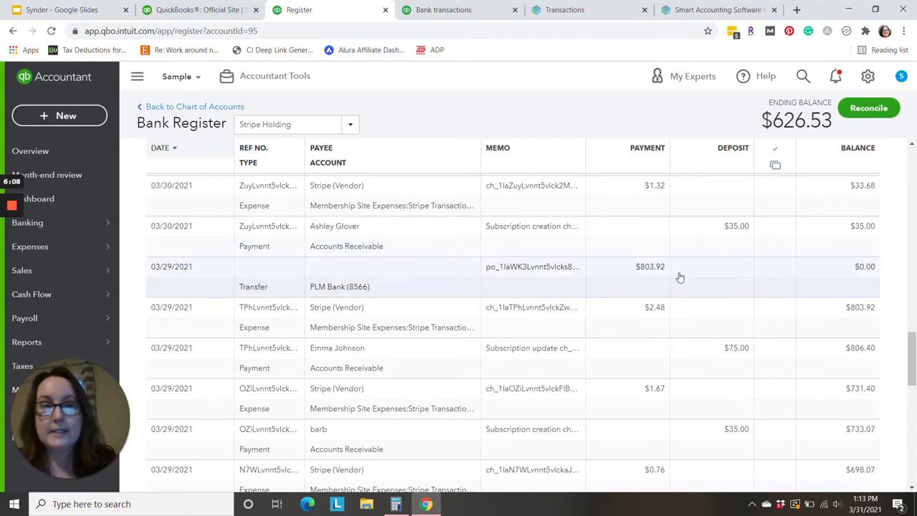
pyautogui.moveTo(693, 273)
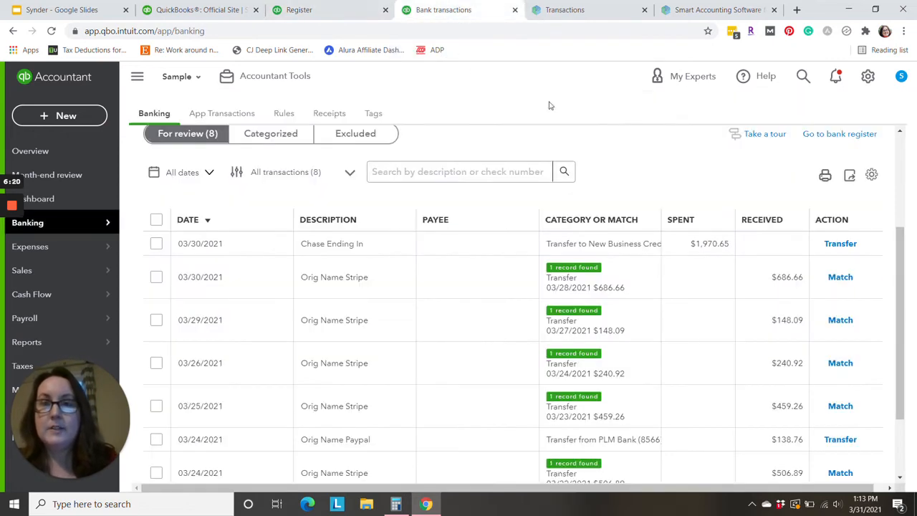
pyautogui.moveTo(559, 115)
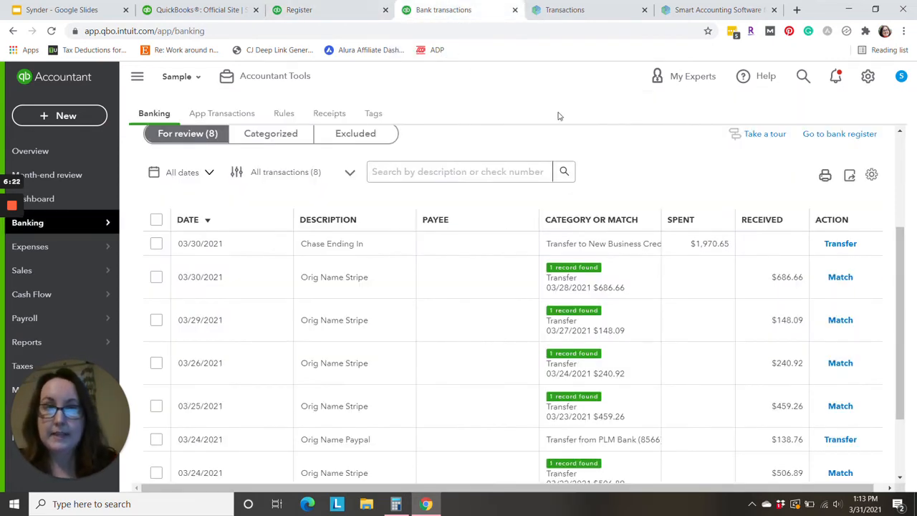
pyautogui.moveTo(446, 294)
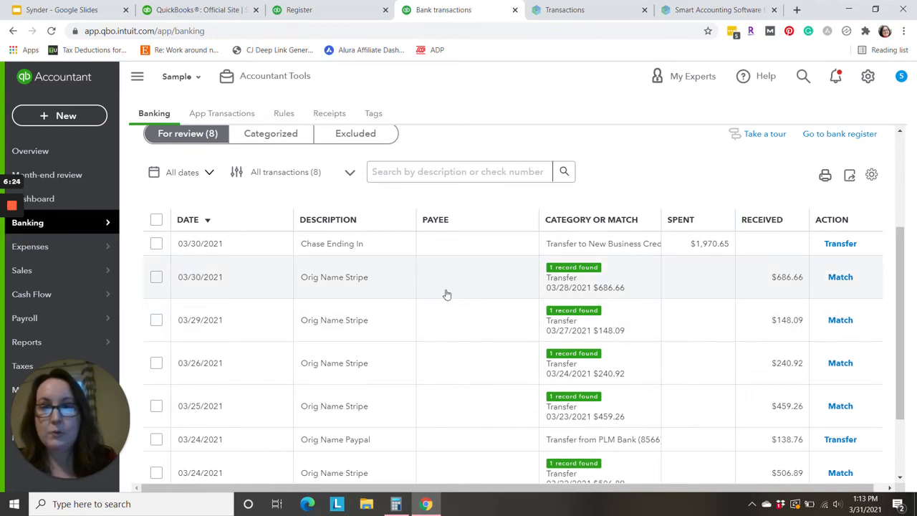
pyautogui.moveTo(452, 290)
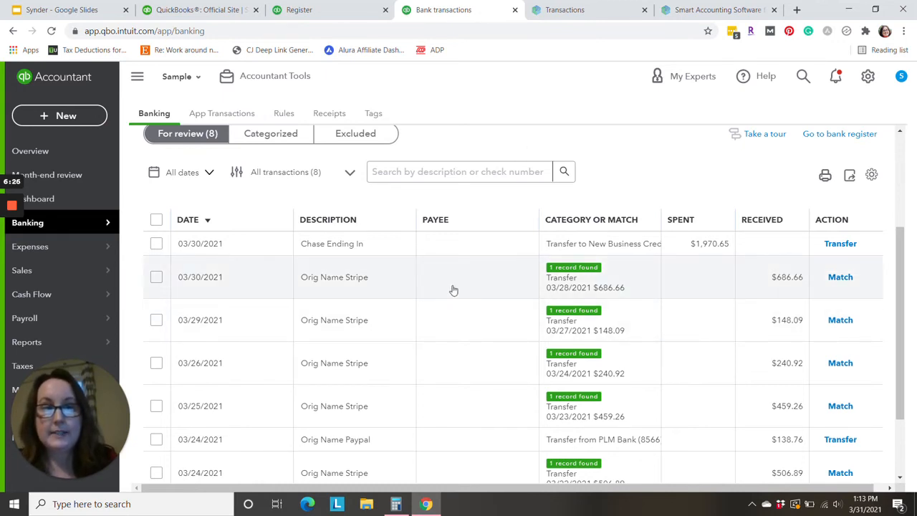
pyautogui.moveTo(424, 278)
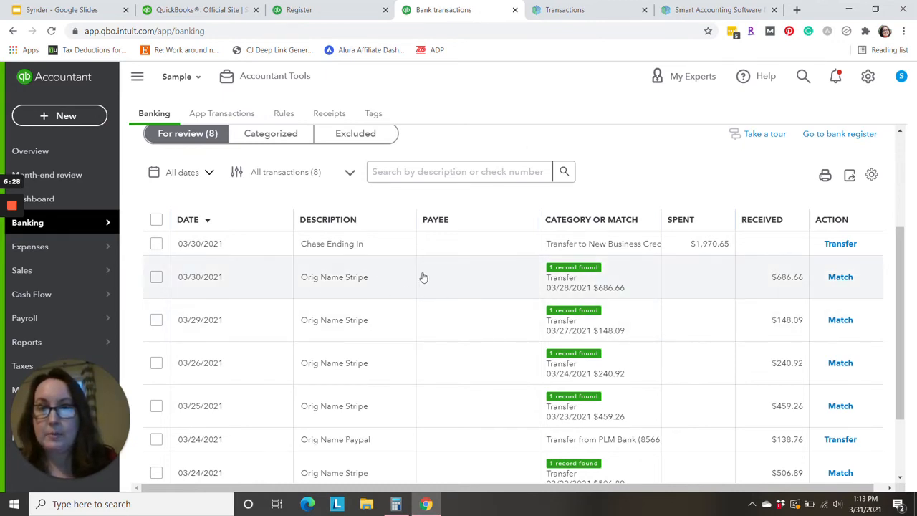
pyautogui.moveTo(479, 282)
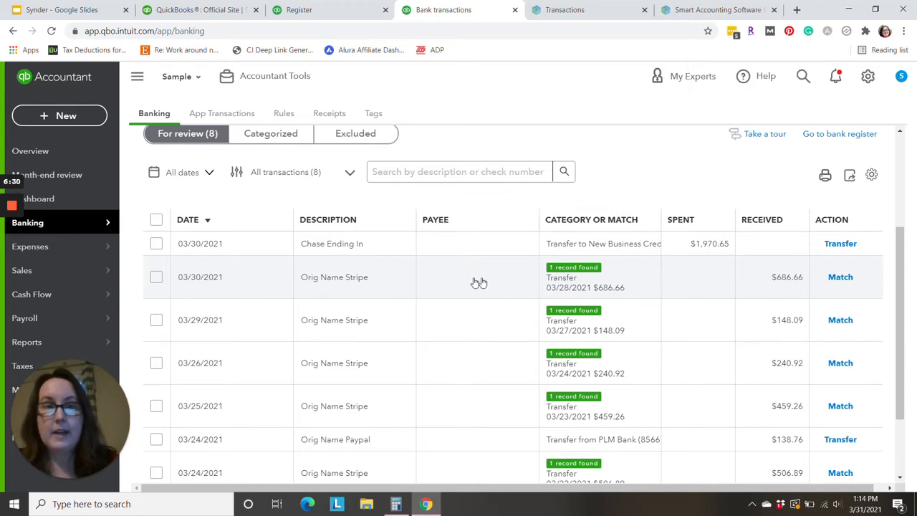
pyautogui.moveTo(841, 278)
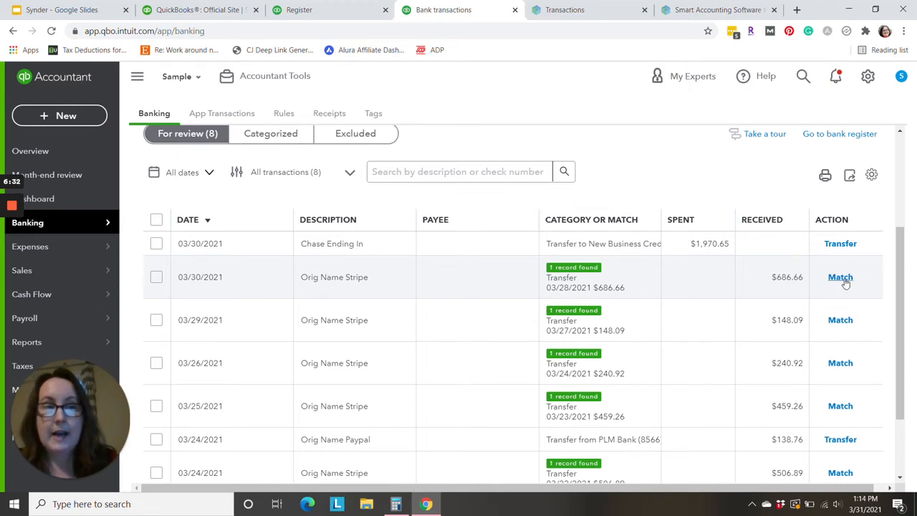
pyautogui.moveTo(688, 290)
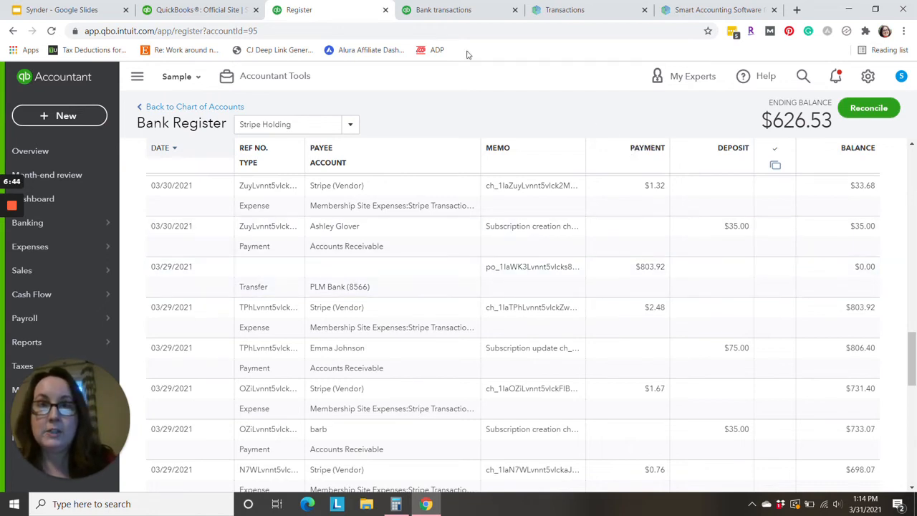
# Step: Switch back to the Banking For review list with eight pending transactions
pyautogui.click(442, 9)
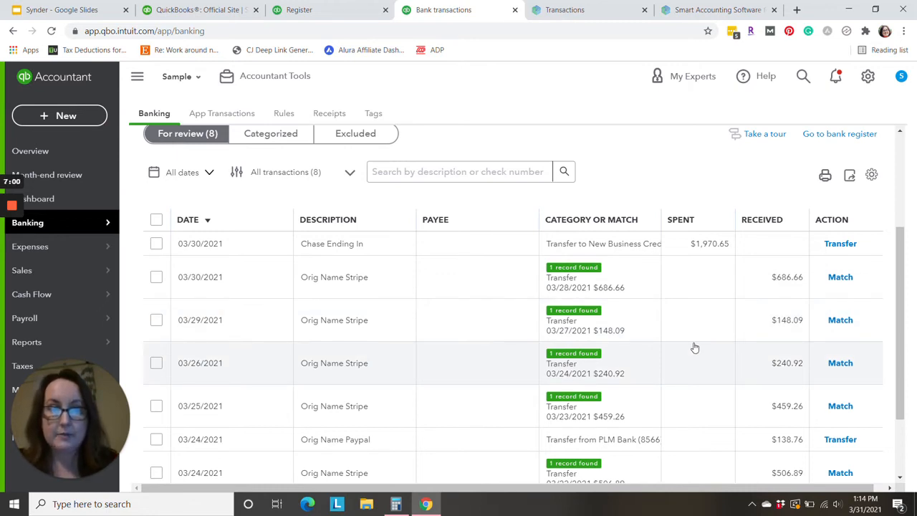
pyautogui.moveTo(840, 277)
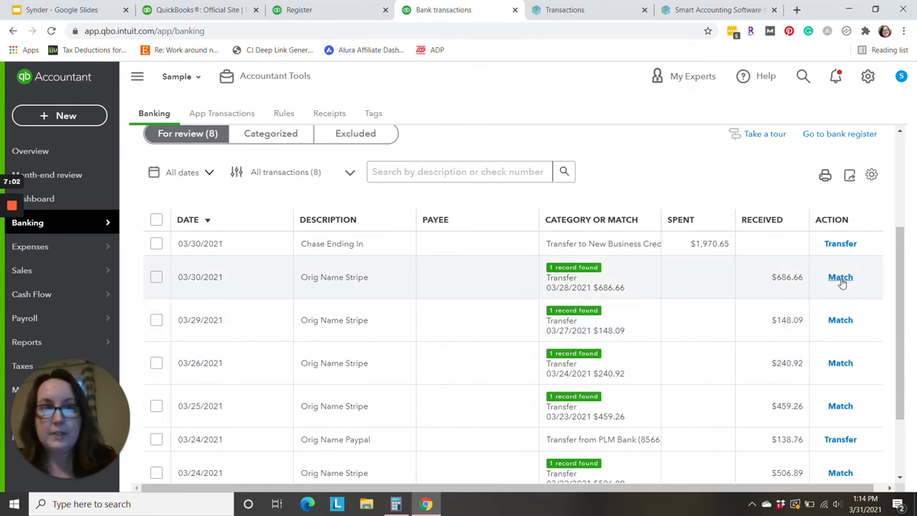
# Step: Match the $686.66 and $148.09 Stripe deposits to their recorded transfers
pyautogui.click(841, 277)
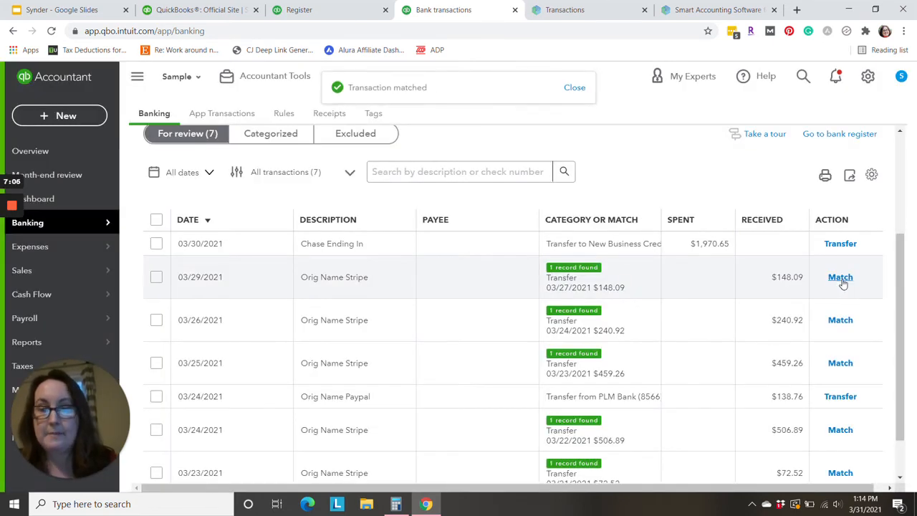
pyautogui.click(841, 276)
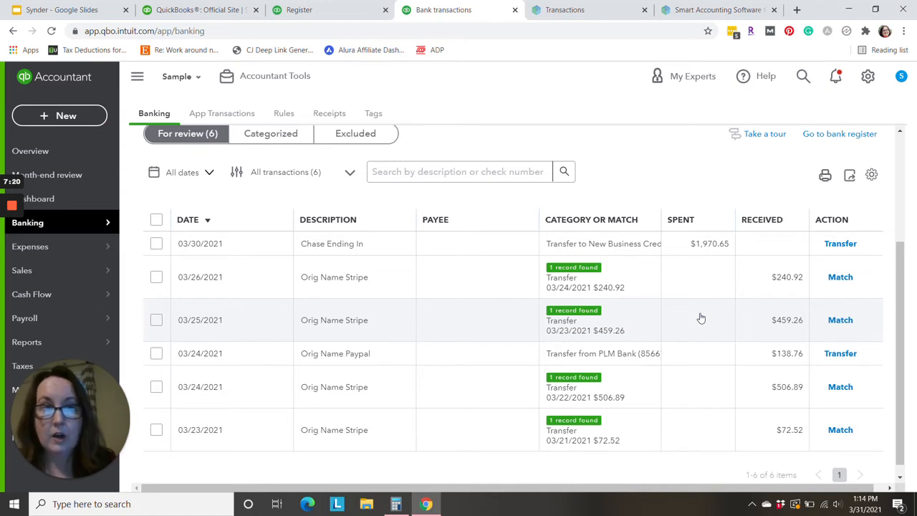
pyautogui.moveTo(736, 349)
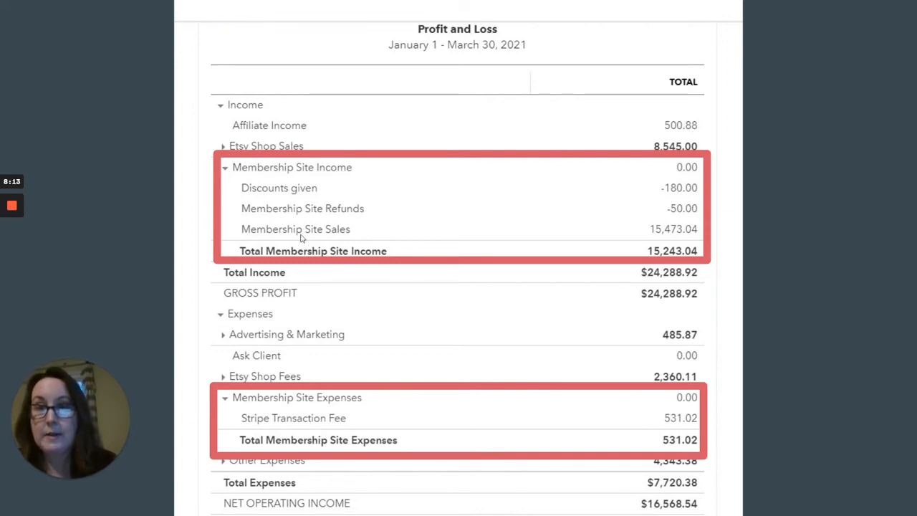
pyautogui.moveTo(562, 227)
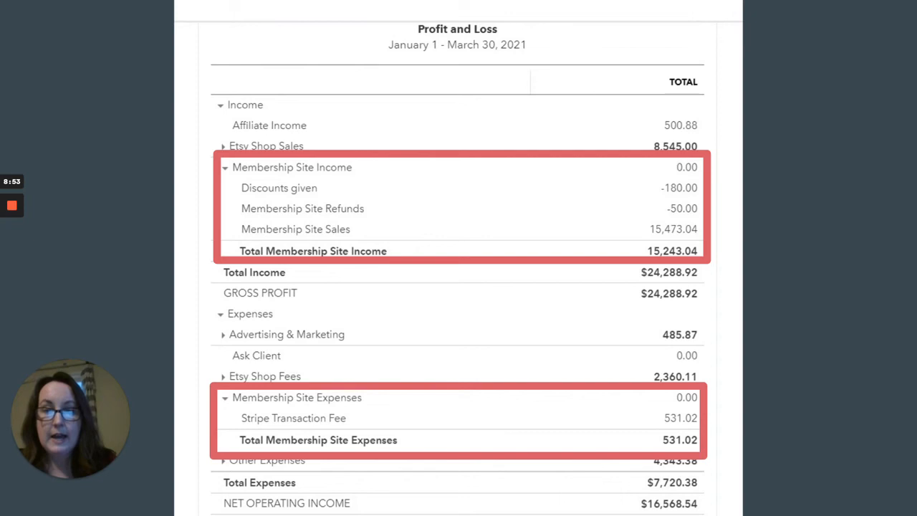
pyautogui.moveTo(510, 418)
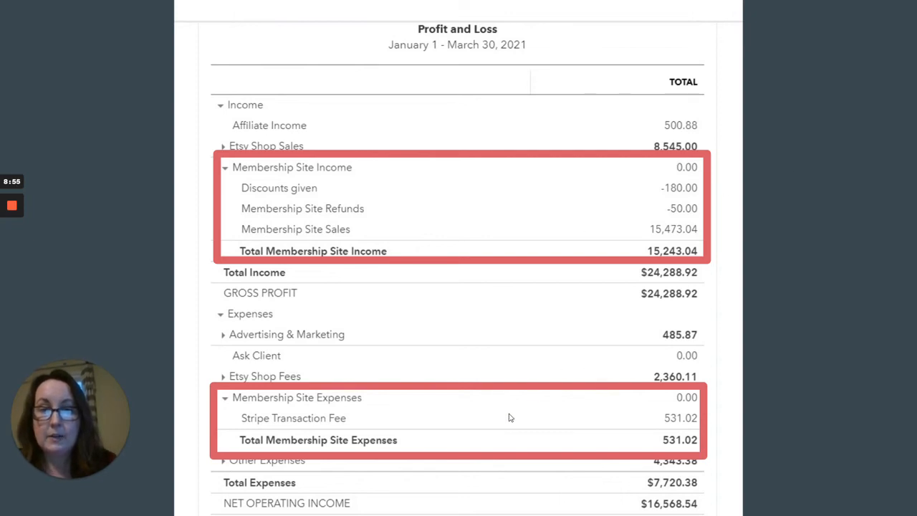
pyautogui.moveTo(548, 368)
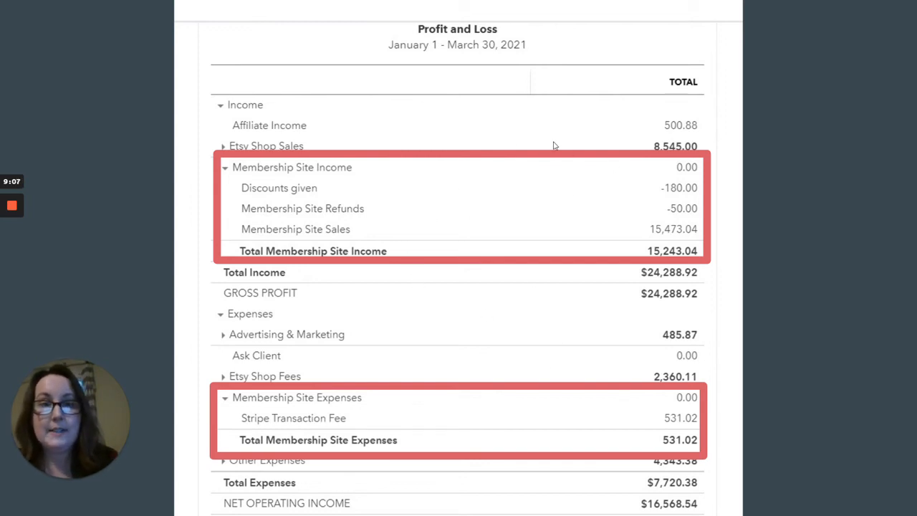
pyautogui.moveTo(441, 449)
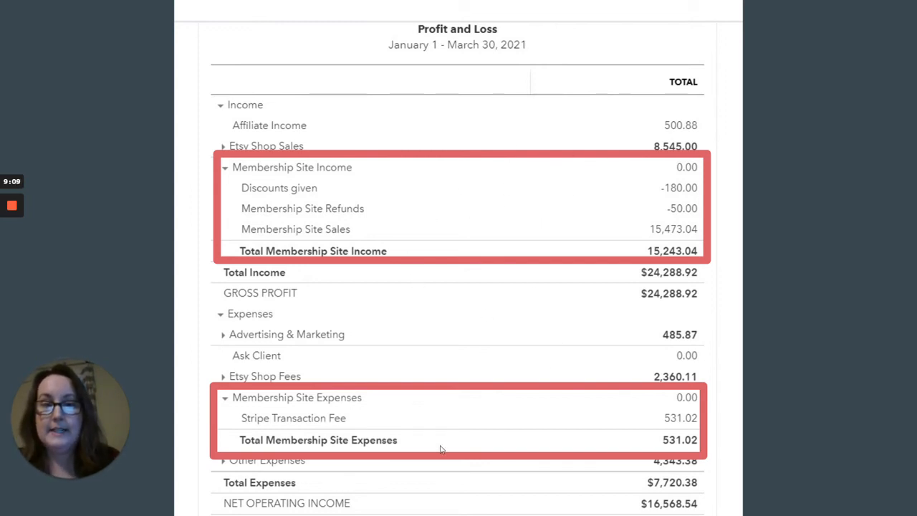